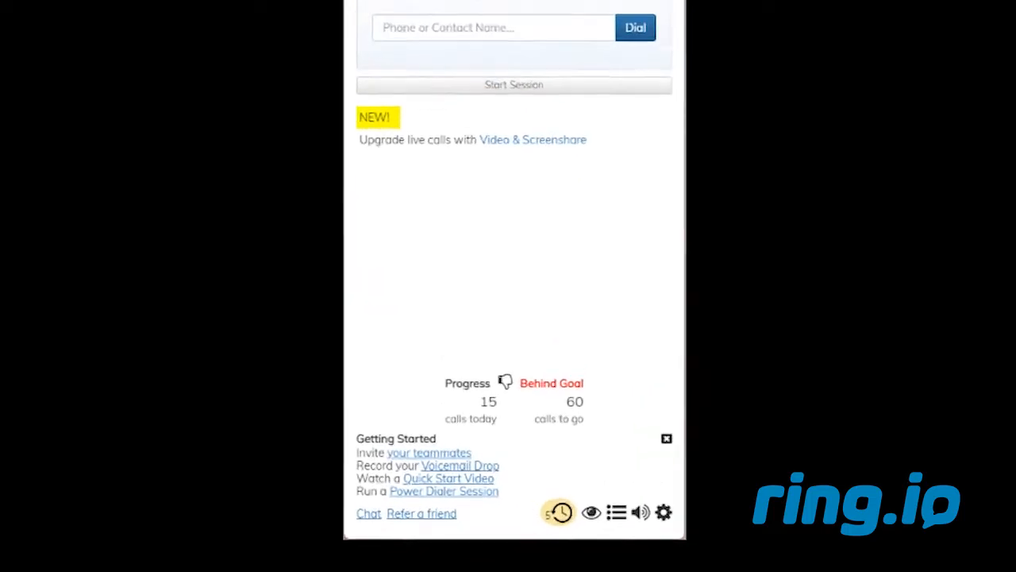
Add a second voicemail drop entry, 'Voicemaildrop alias 2', in the phone settings.
left_click(664, 511)
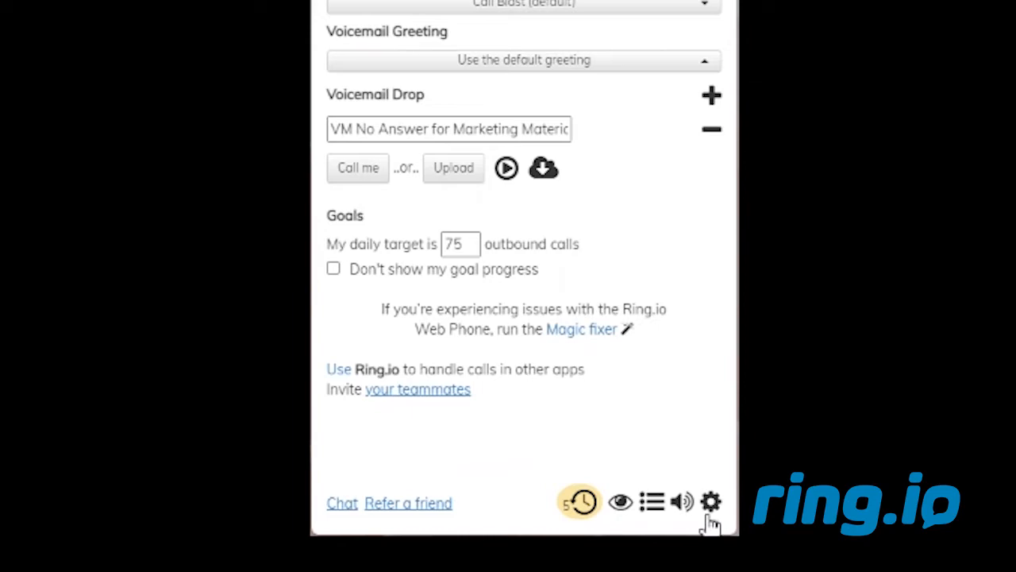
left_click(711, 95)
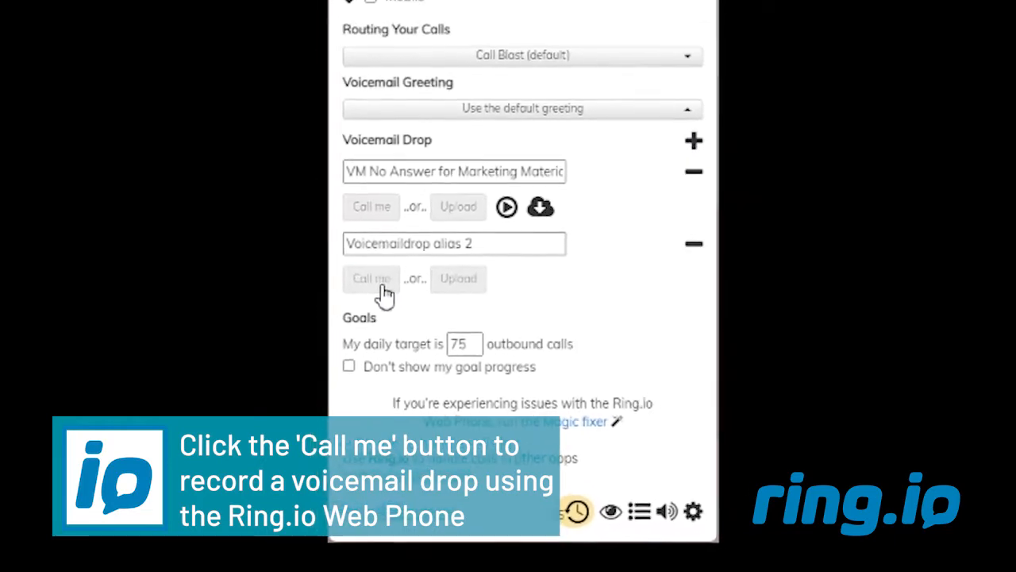
Record the second drop via a call-me call: answer, record after the beep, then hang up.
left_click(371, 279)
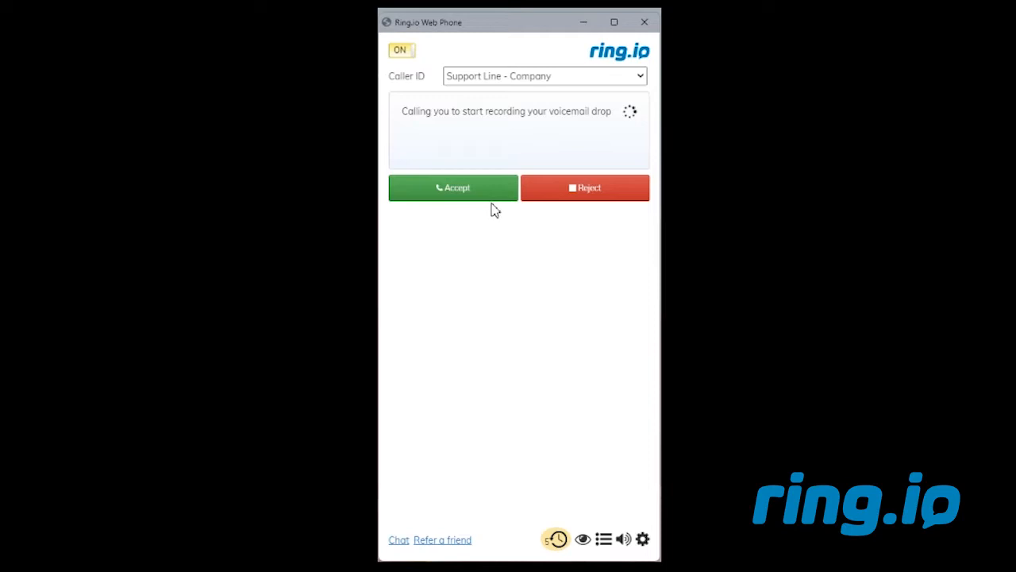
left_click(453, 187)
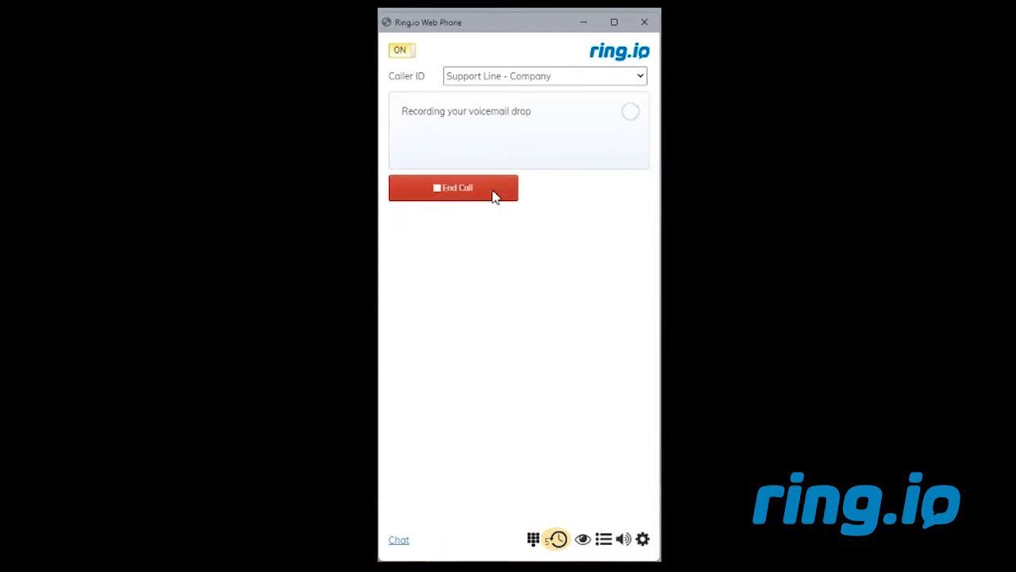
mouse_move(492, 343)
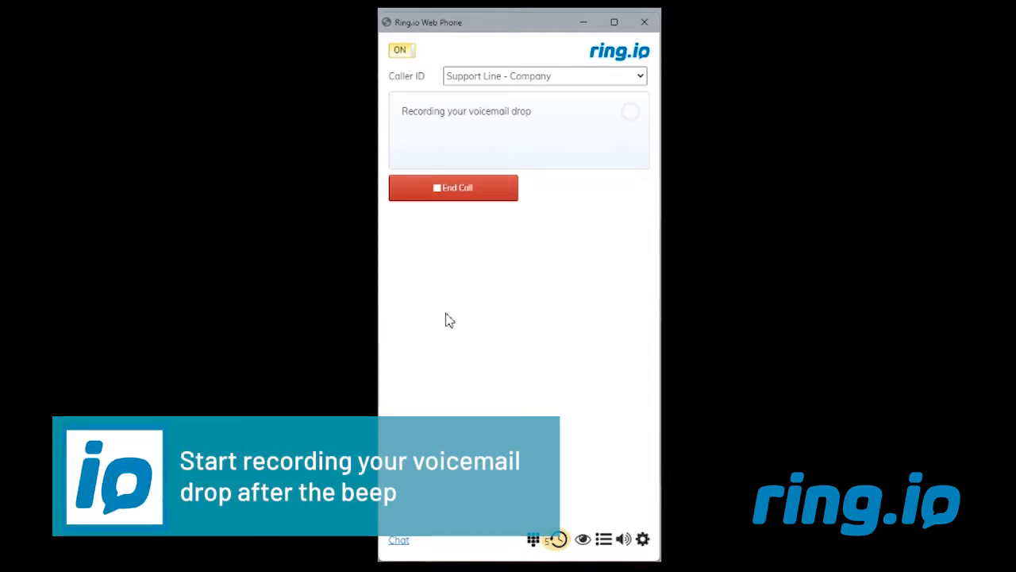
mouse_move(445, 303)
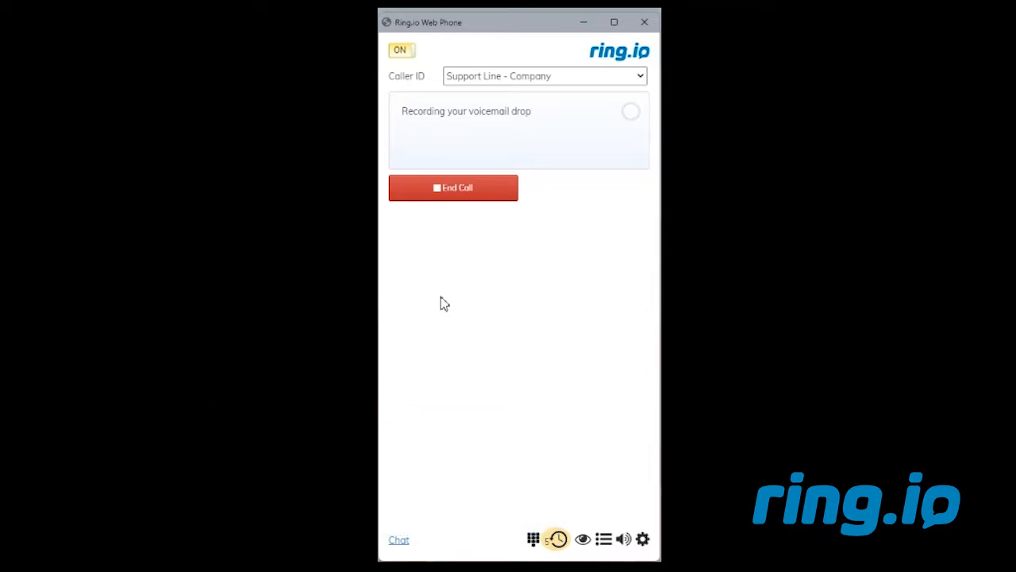
left_click(453, 188)
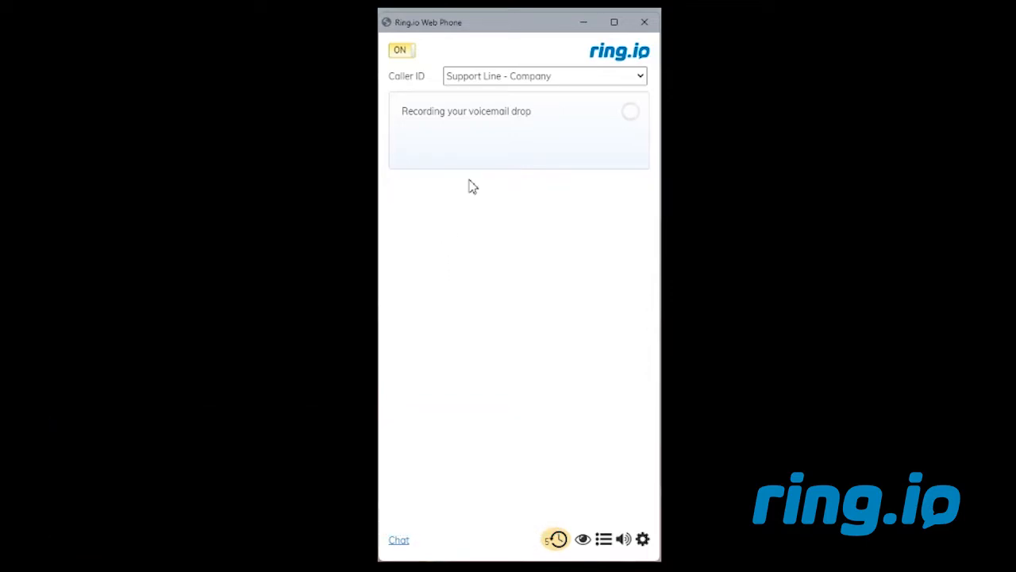
left_click(641, 540)
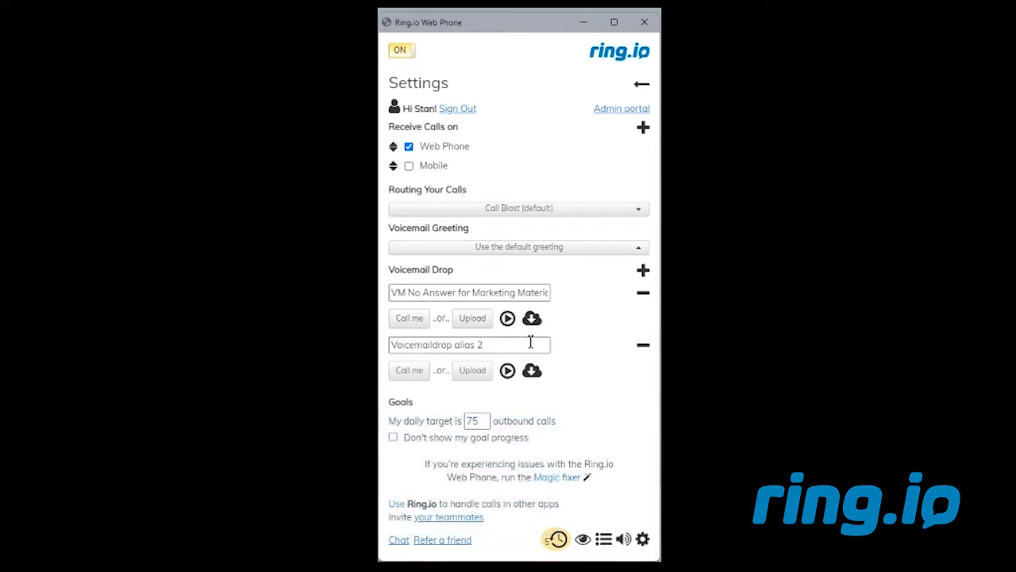
Rename the second voicemail drop to 'VM Marketing Materials'.
type("VM")
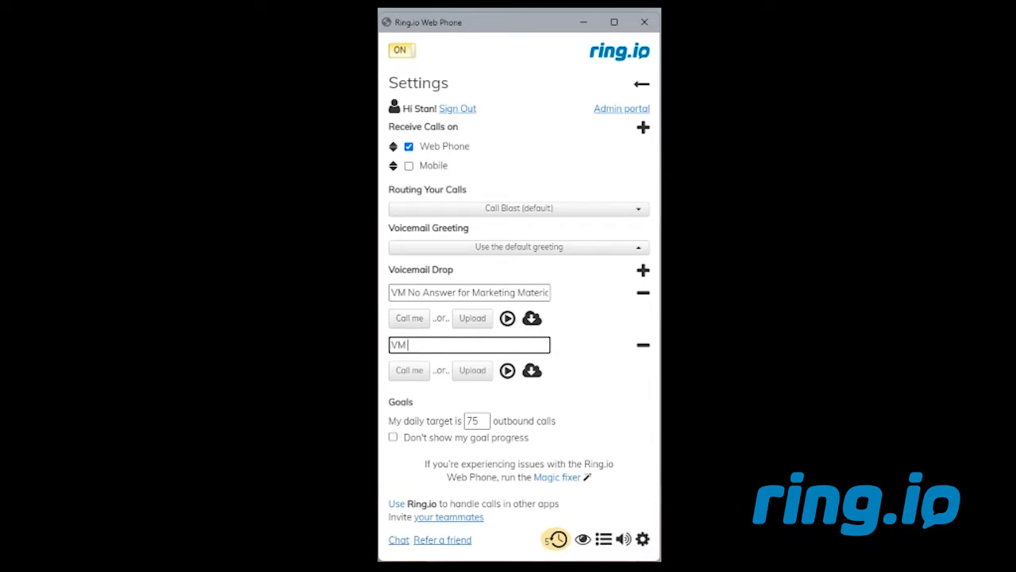
type("Marketing Materials")
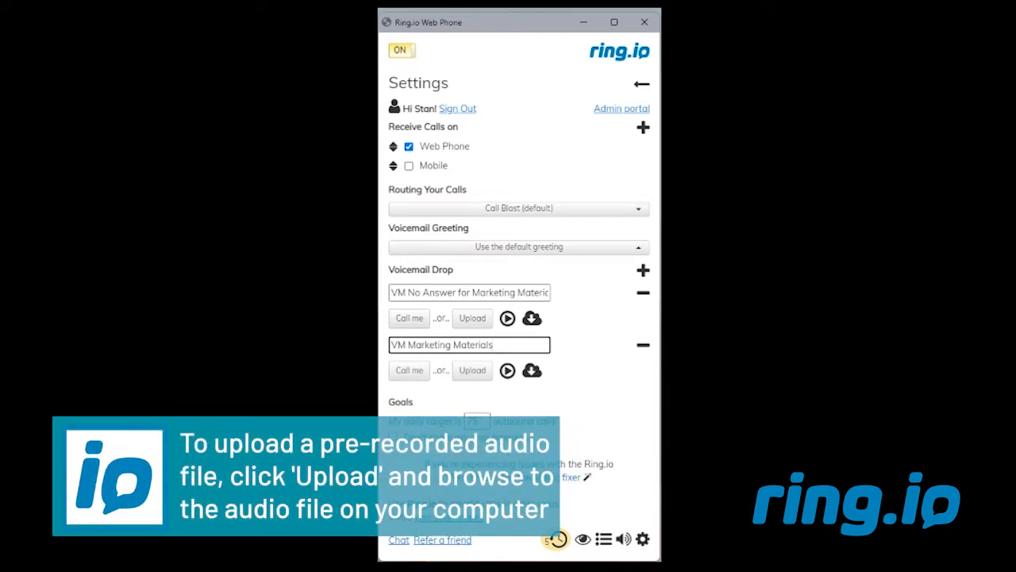
left_click(472, 370)
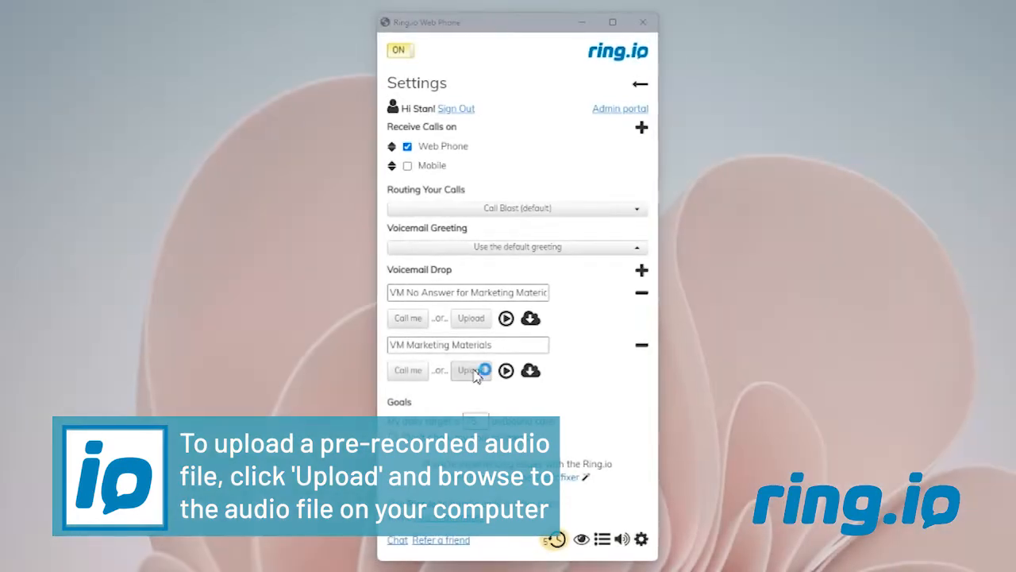
left_click(470, 370)
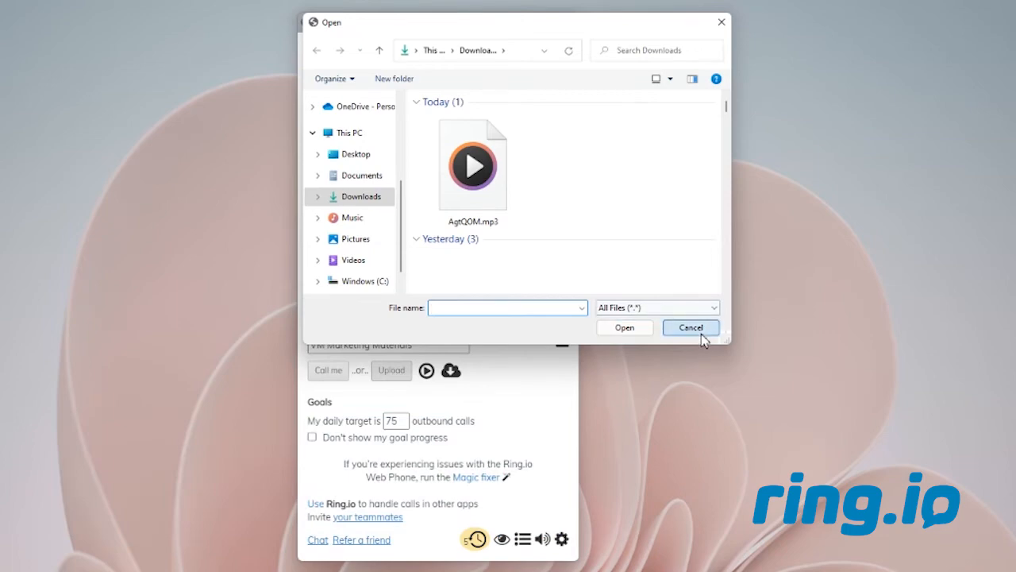
left_click(690, 327)
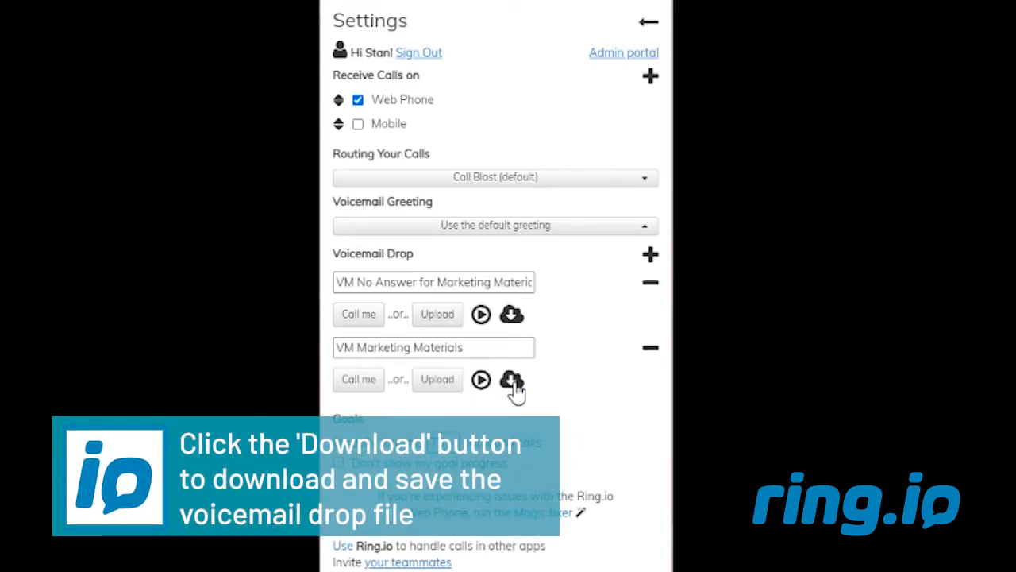
Download the VM Marketing Materials drop recording as an audio file.
left_click(511, 380)
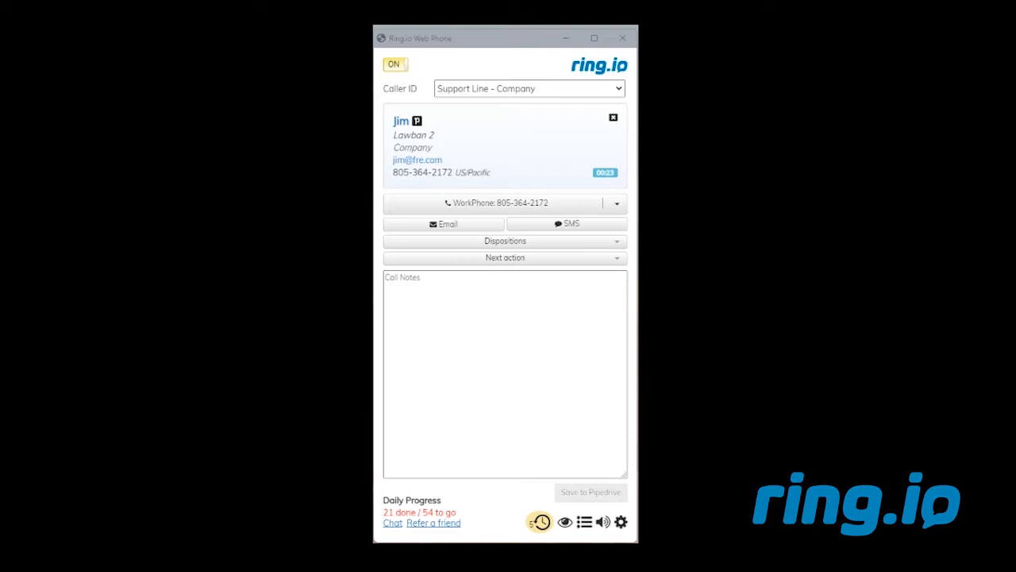
mouse_move(422, 198)
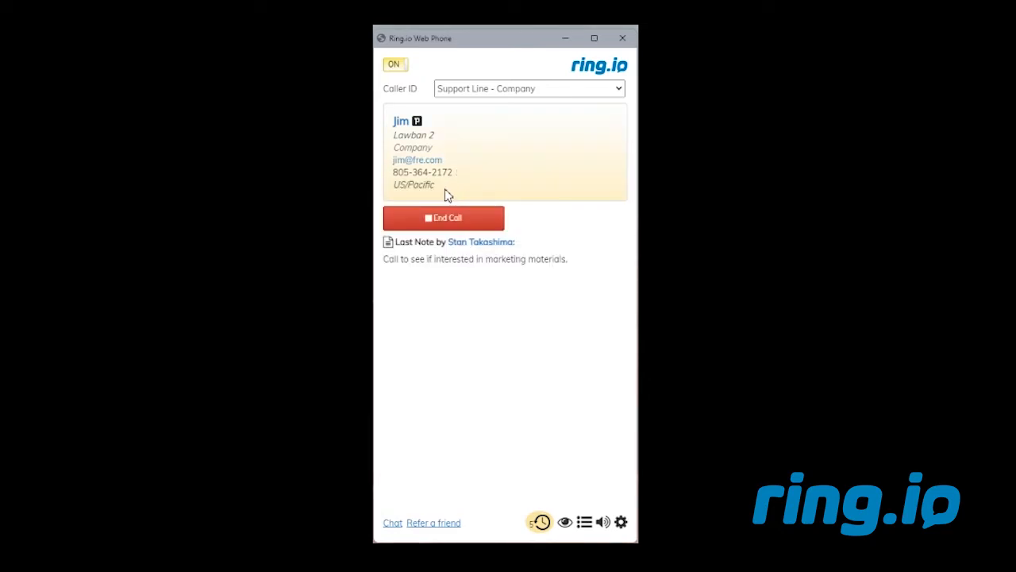
mouse_move(426, 214)
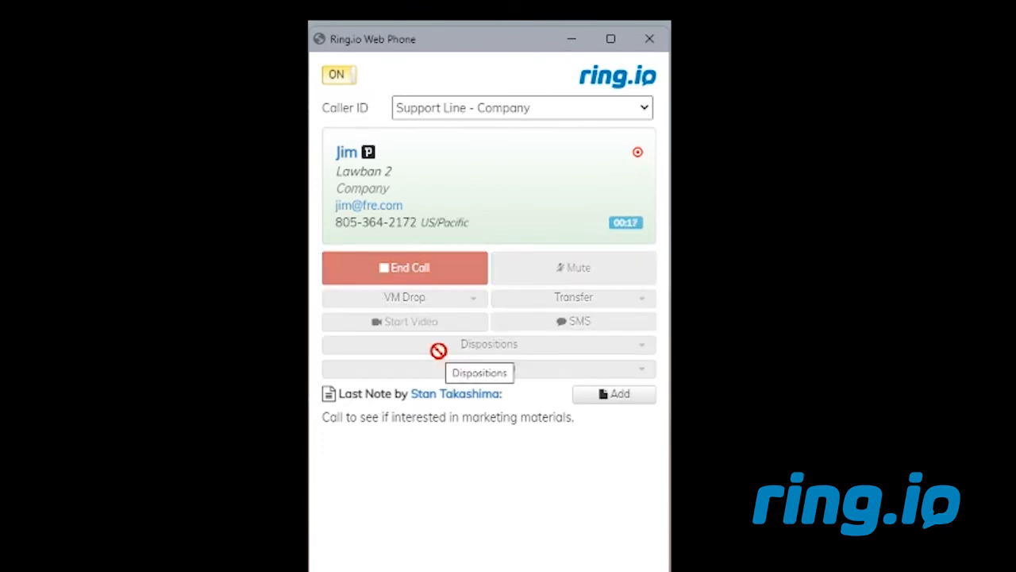
Leave the VM Marketing Materials voicemail drop on the call to Jim.
left_click(403, 267)
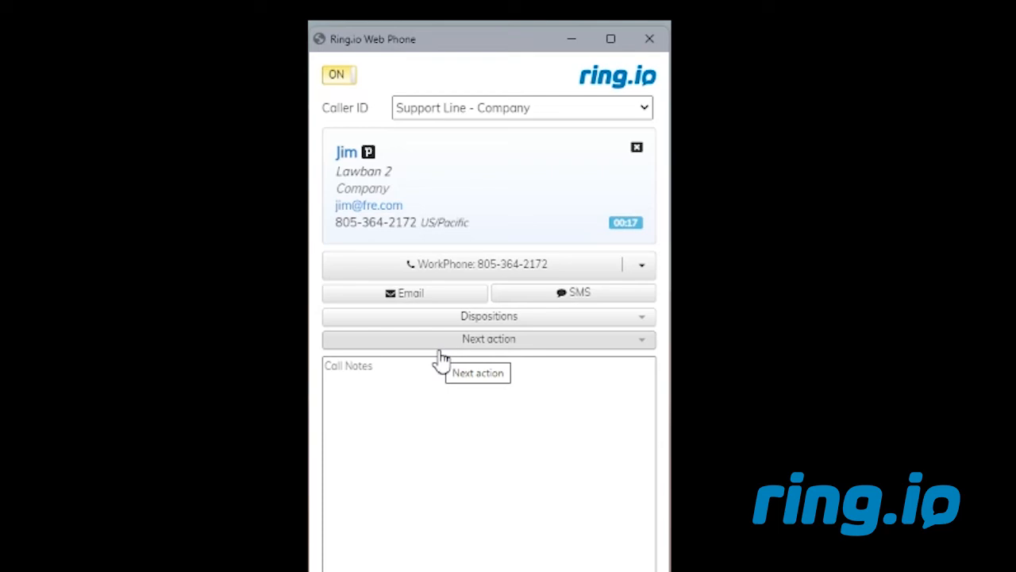
mouse_move(439, 362)
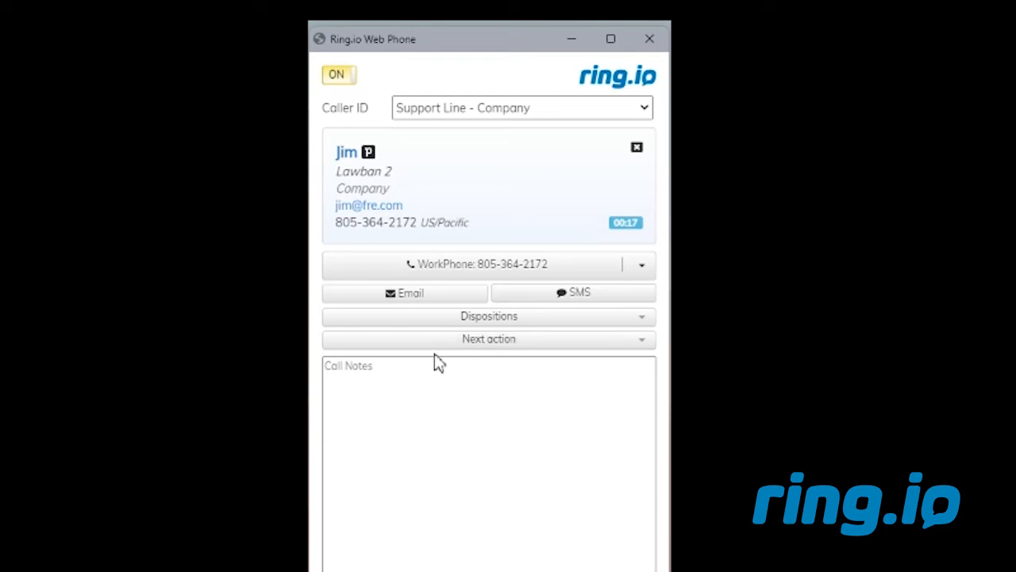